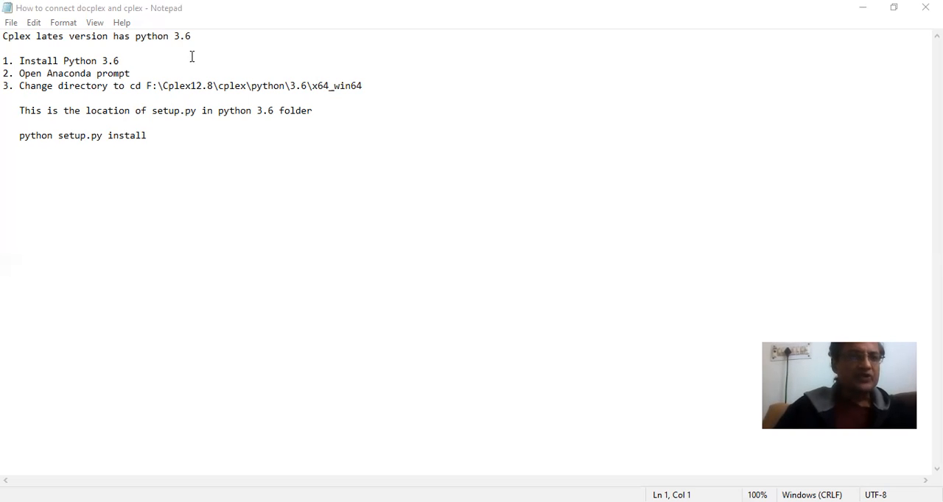
{"action": "mouse_move", "coordinate": [193, 37]}
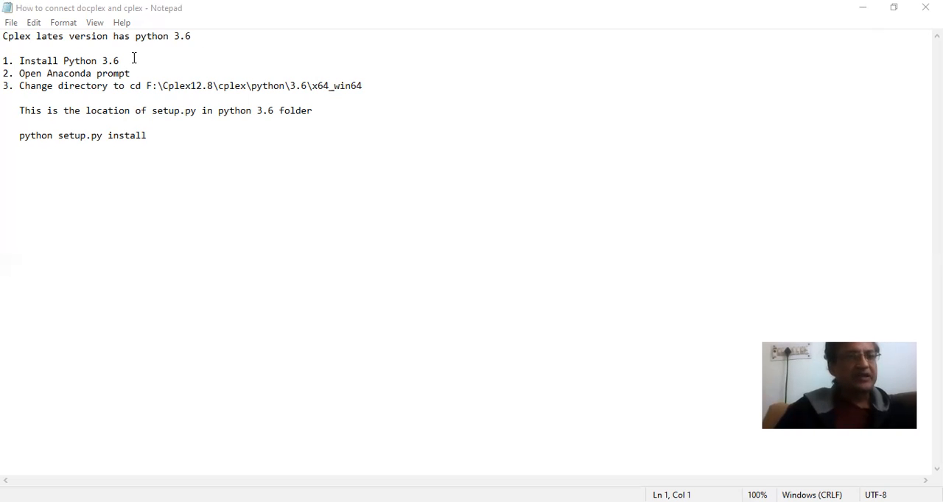
{"action": "mouse_move", "coordinate": [160, 74]}
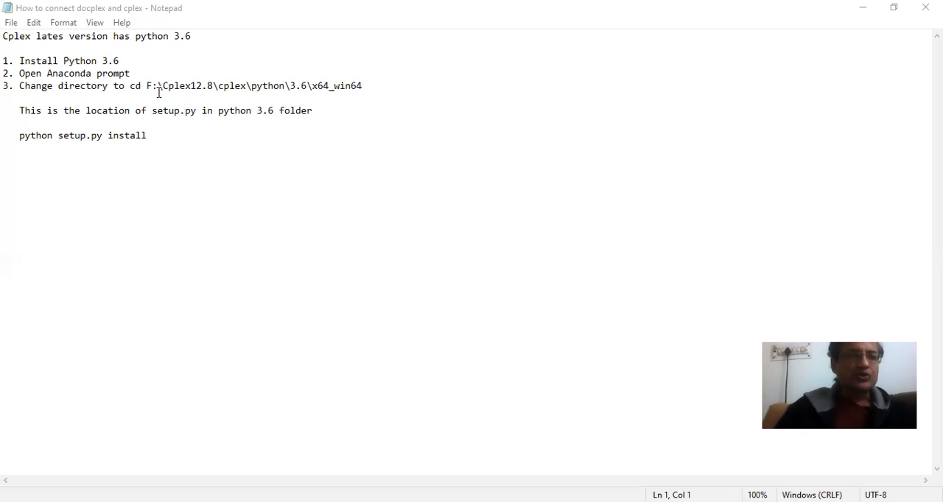
{"action": "mouse_move", "coordinate": [498, 445]}
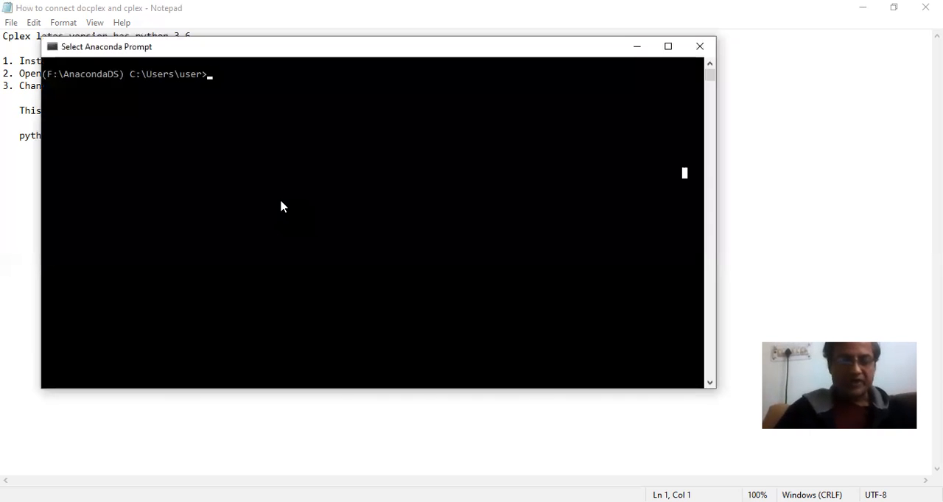
Start Python 3.6, find that importing docplex raises ModuleNotFoundError, and quit the interpreter
{"action": "type", "text": "python"}
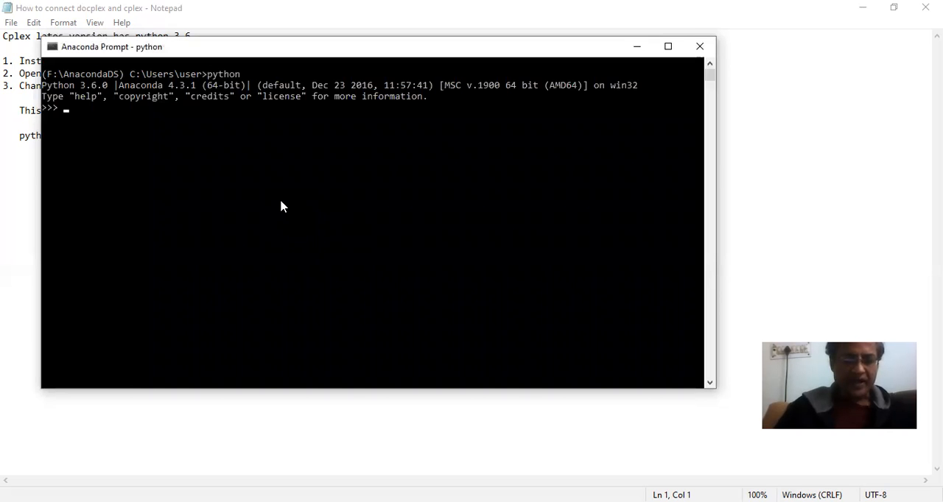
{"action": "type", "text": "import"}
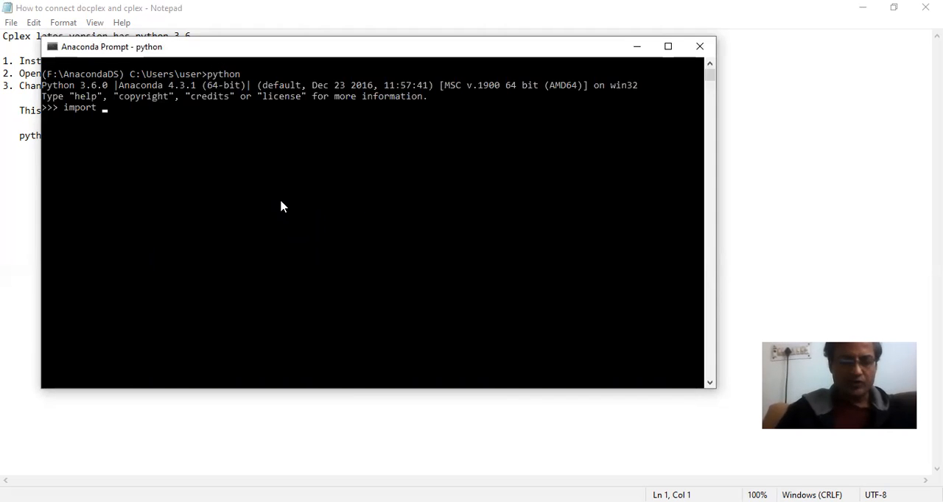
{"action": "type", "text": "docplex"}
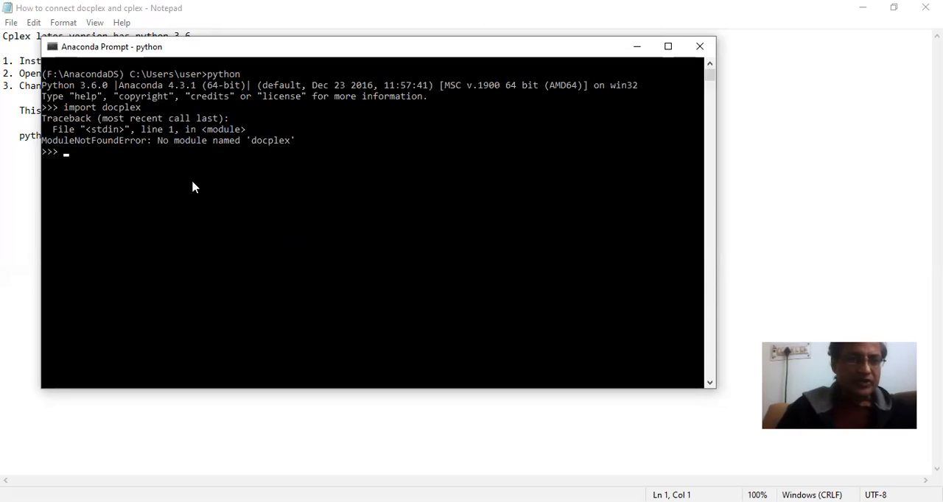
{"action": "mouse_move", "coordinate": [132, 152]}
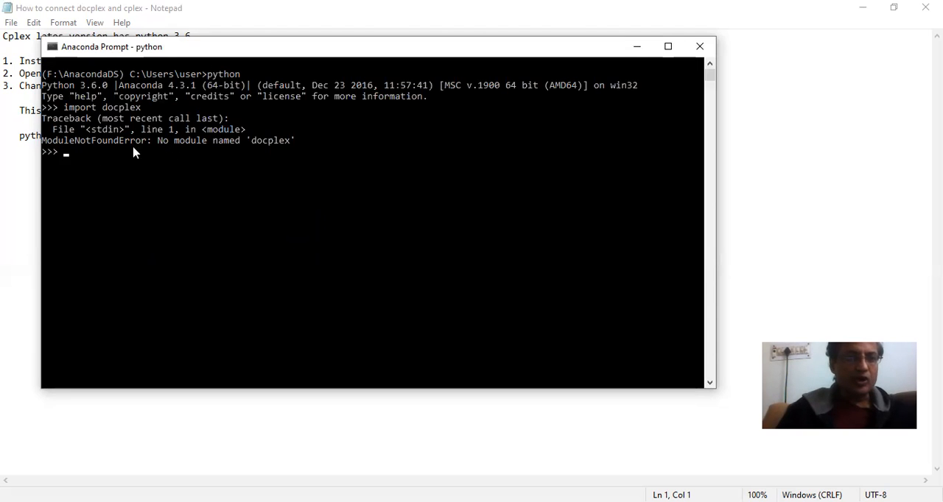
{"action": "mouse_move", "coordinate": [178, 162]}
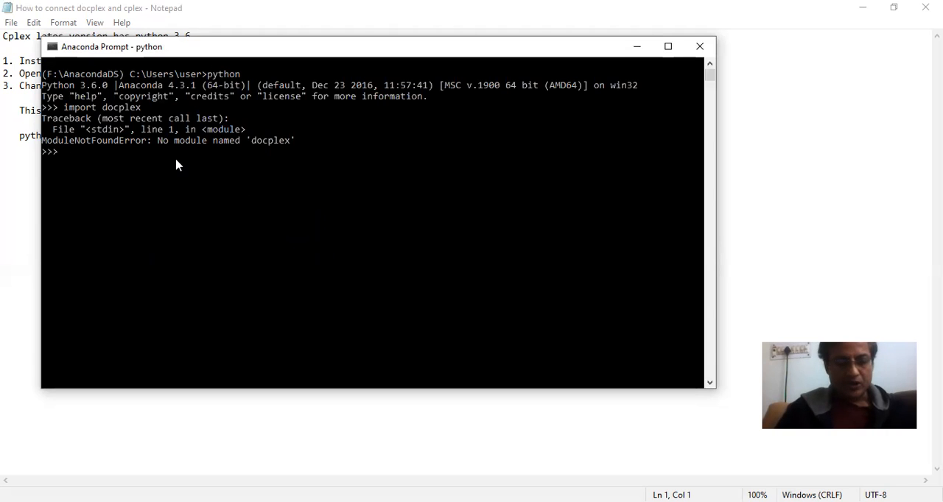
{"action": "type", "text": "quit"}
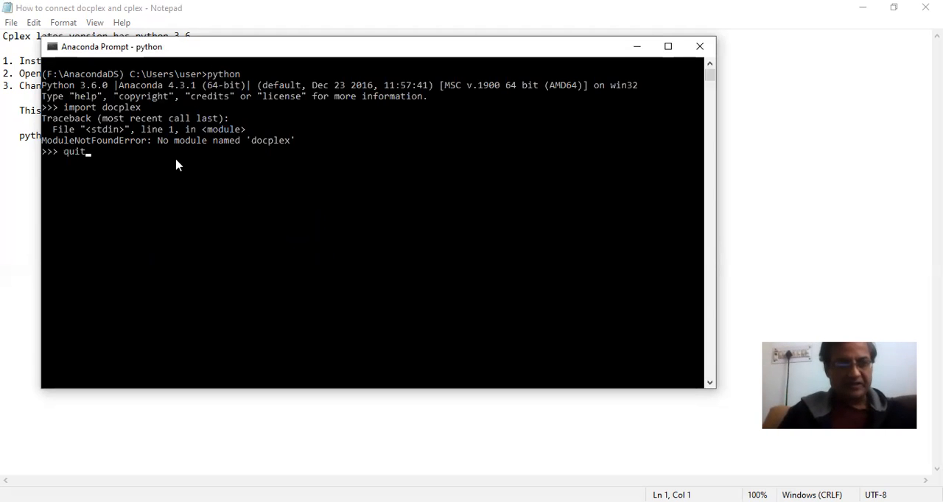
{"action": "type", "text": "()"}
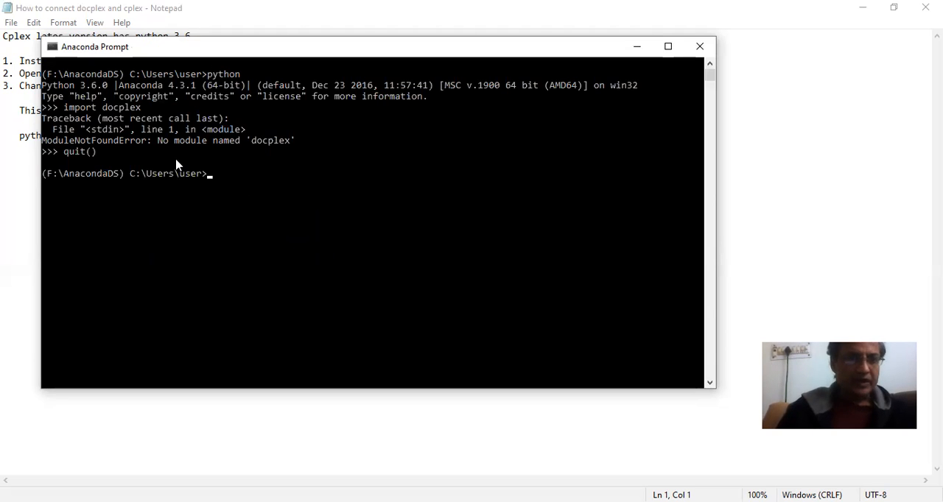
Install docplex 2.20.204 with pip install docplex, then type python at the prompt
{"action": "type", "text": "pip"}
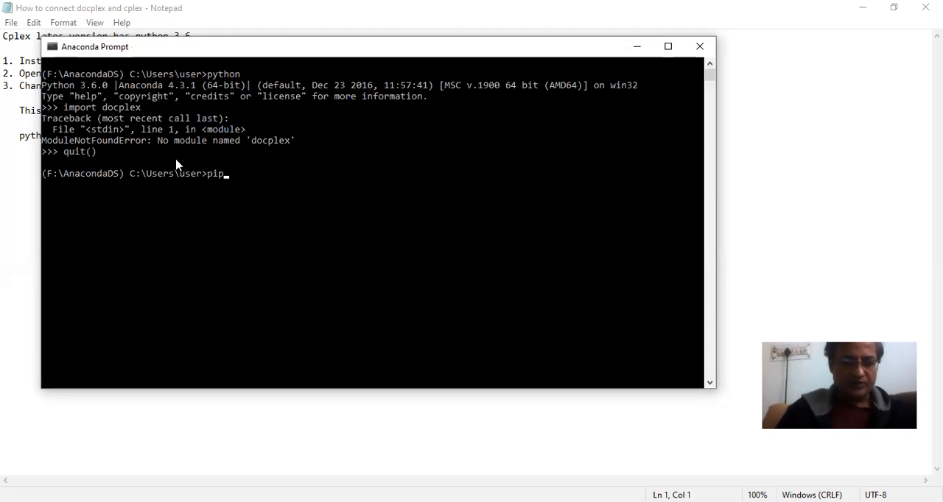
{"action": "type", "text": "install"}
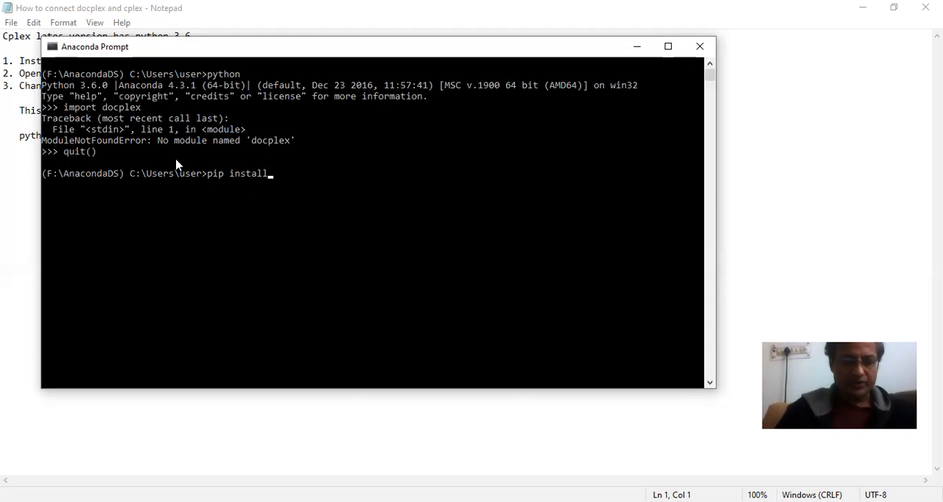
{"action": "type", "text": "docplex"}
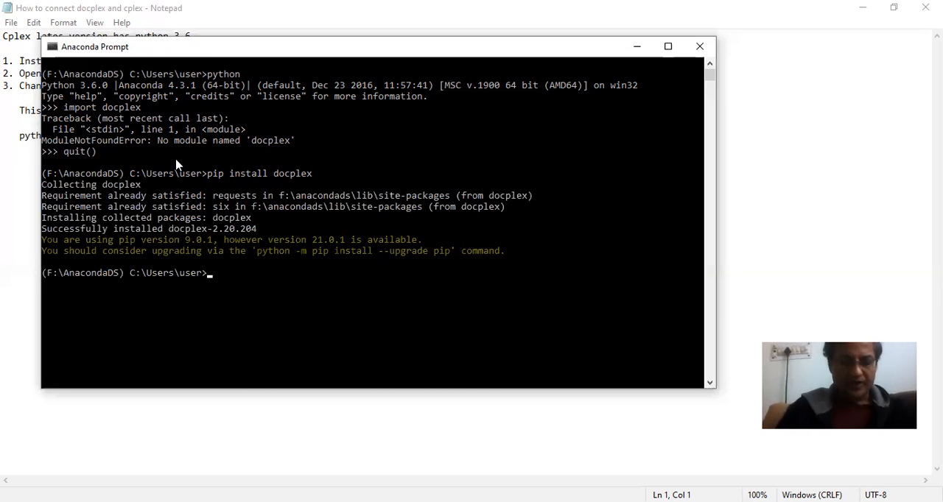
{"action": "type", "text": "python"}
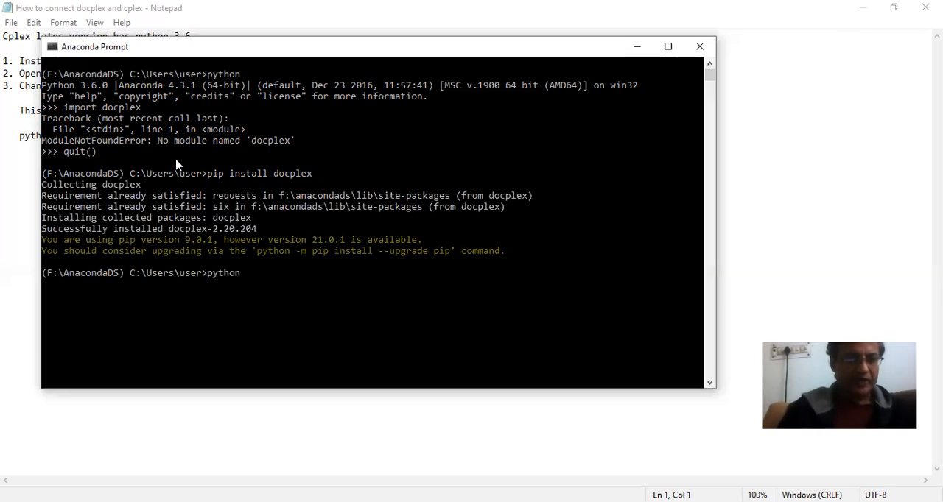
Start Python, run import docplex with no error, then quit the interpreter
{"action": "key", "text": "enter"}
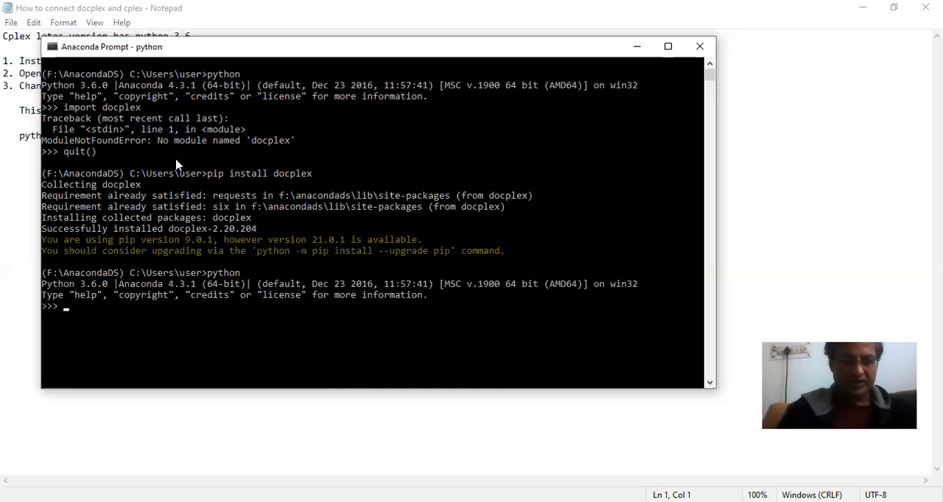
{"action": "type", "text": "import dop"}
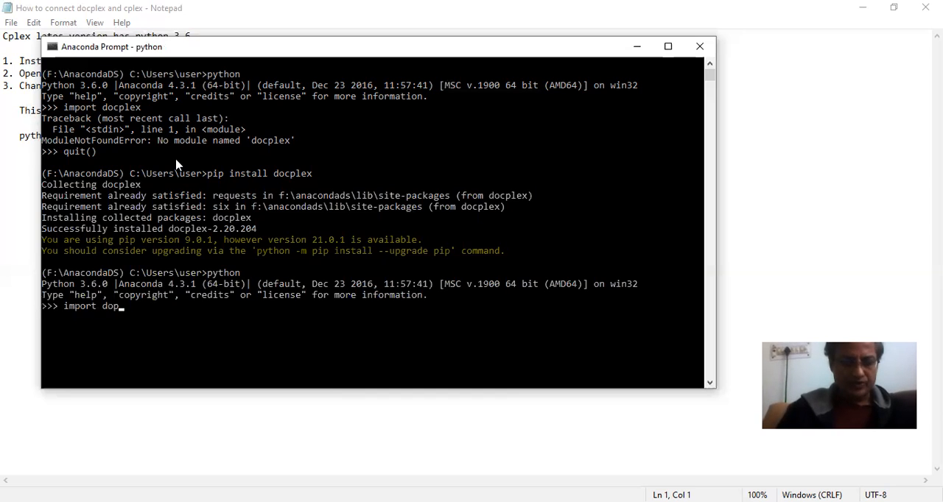
{"action": "key", "text": "enter"}
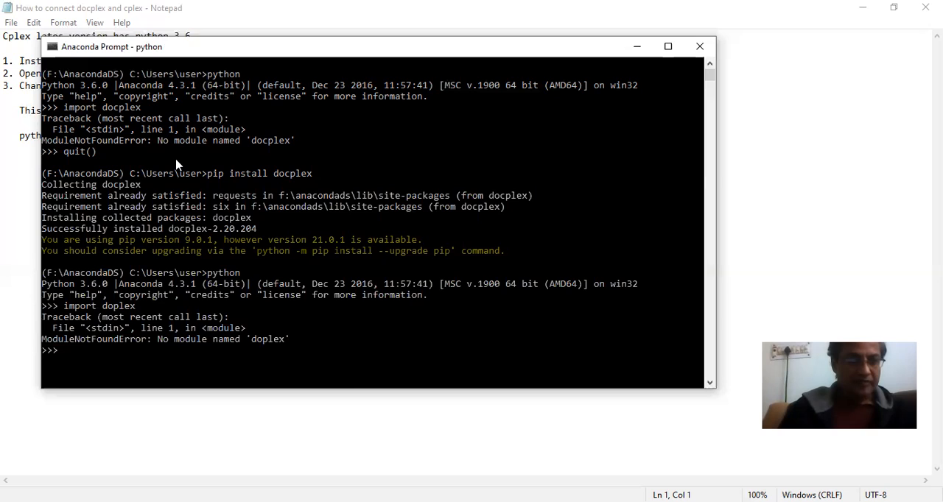
{"action": "type", "text": "import doplex"}
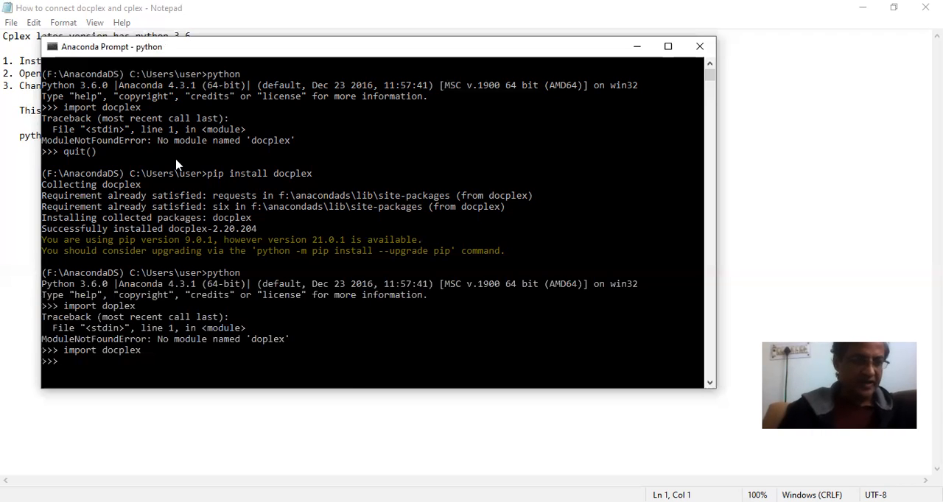
{"action": "type", "text": "qui"}
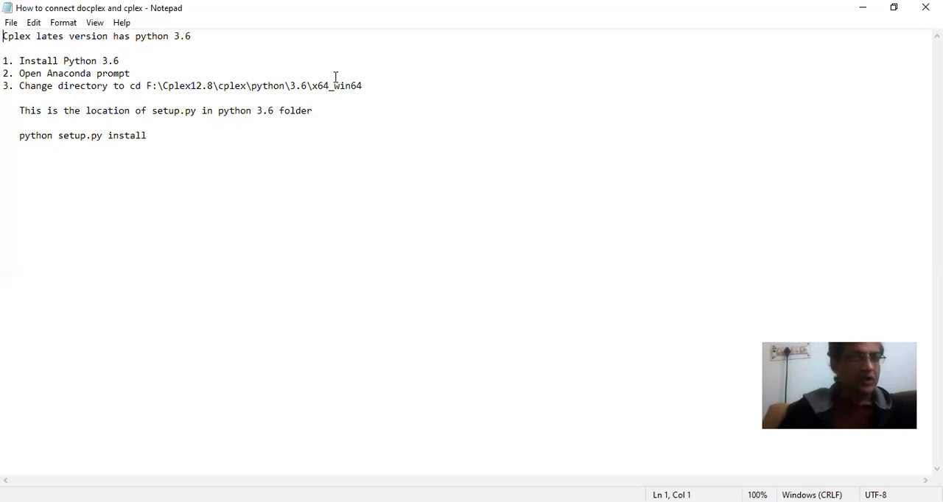
{"action": "mouse_move", "coordinate": [345, 80]}
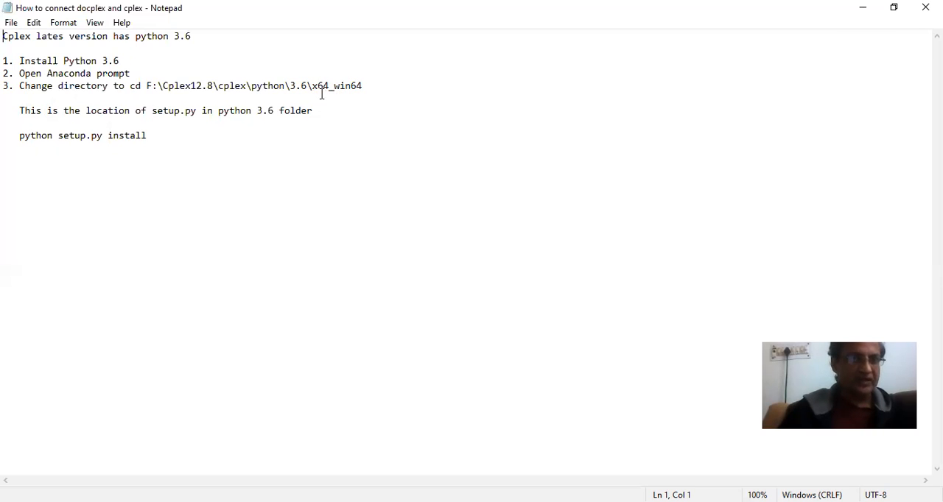
{"action": "mouse_move", "coordinate": [365, 88]}
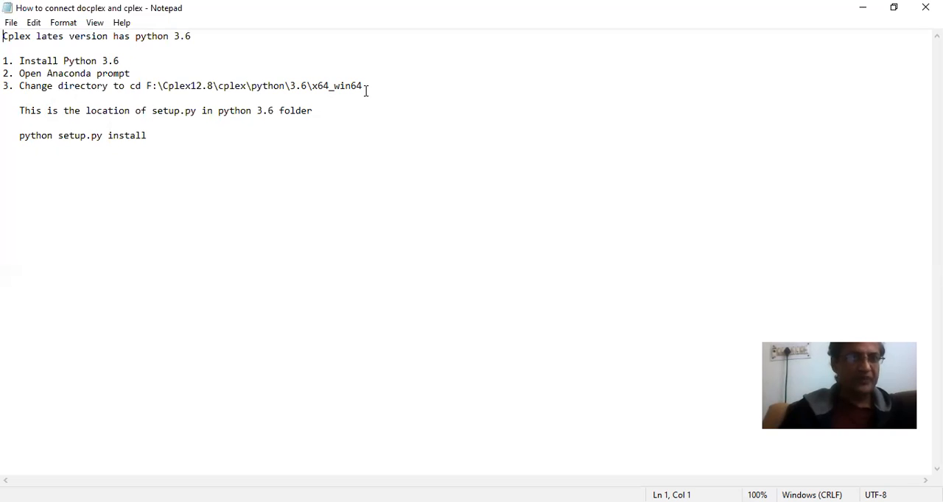
{"action": "mouse_move", "coordinate": [442, 213]}
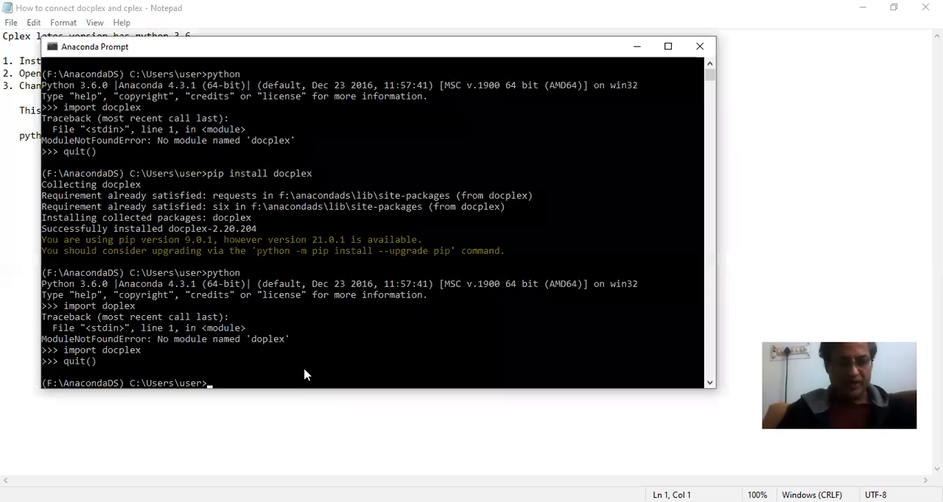
Go up two folders with cd.. and switch to drive F:
{"action": "type", "text": "cd.."}
{"action": "type", "text": "F:"}
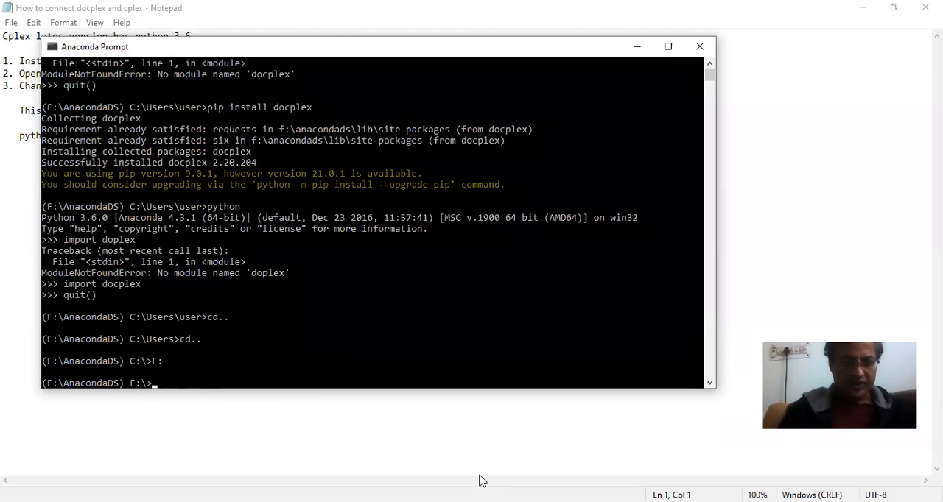
{"action": "type", "text": "cd"}
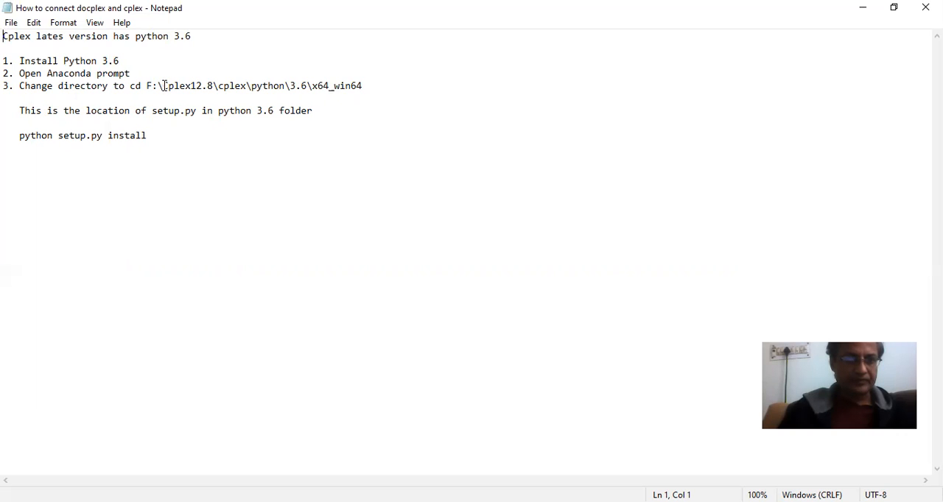
Select and copy the path F:\Cplex12.8\cplex\python\3.6\x64_win64 from step 3
{"action": "left_click_drag", "start_coordinate": [163, 85], "coordinate": [280, 85]}
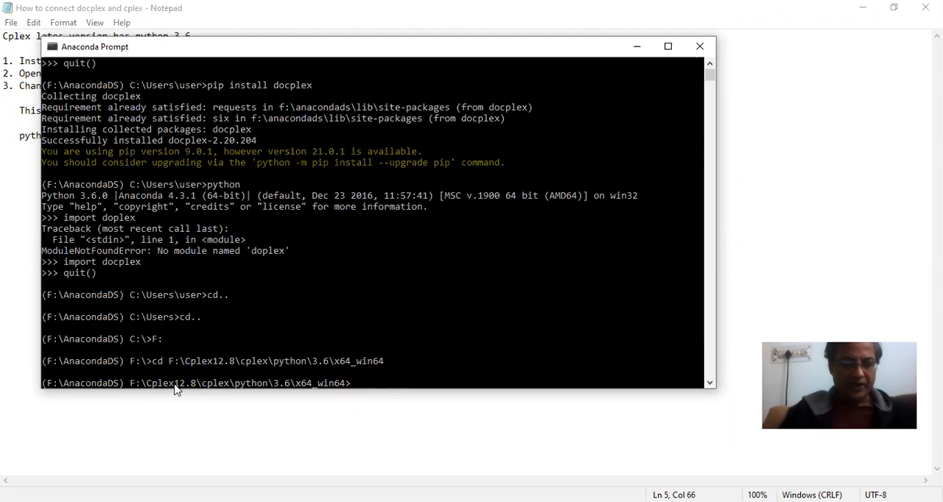
List the x64_win64 folder contents, then run python setup.py install
{"action": "type", "text": "dir"}
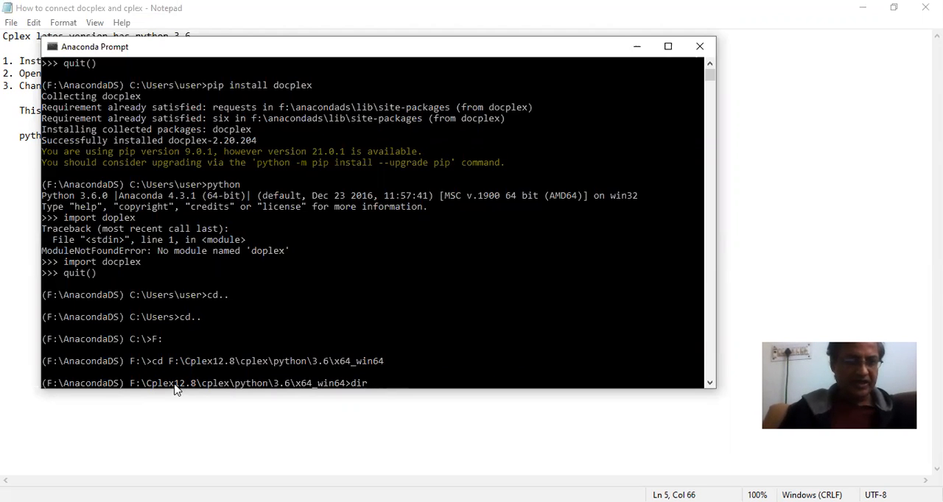
{"action": "key", "text": "Return"}
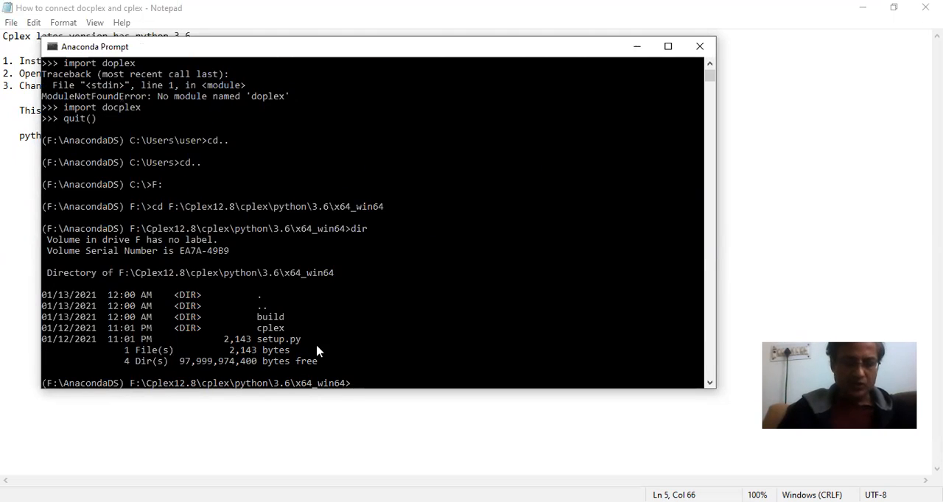
{"action": "type", "text": "python setup.py"}
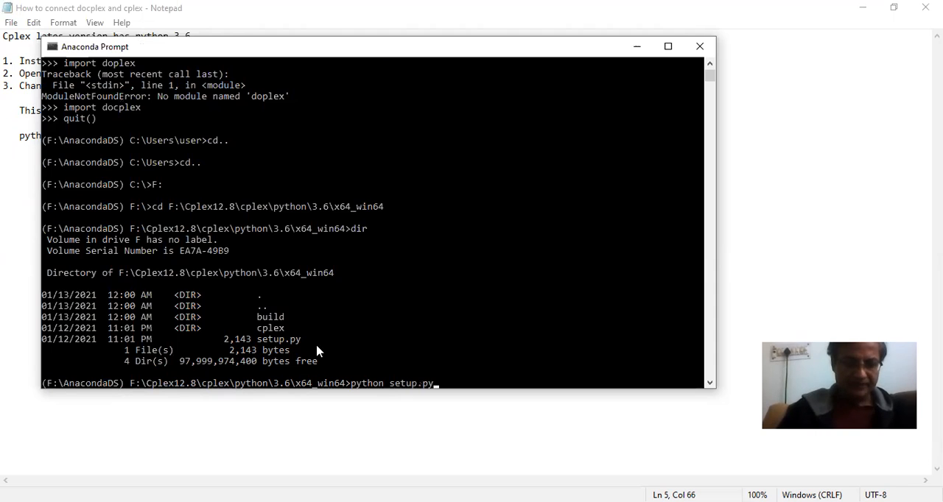
{"action": "type", "text": "install"}
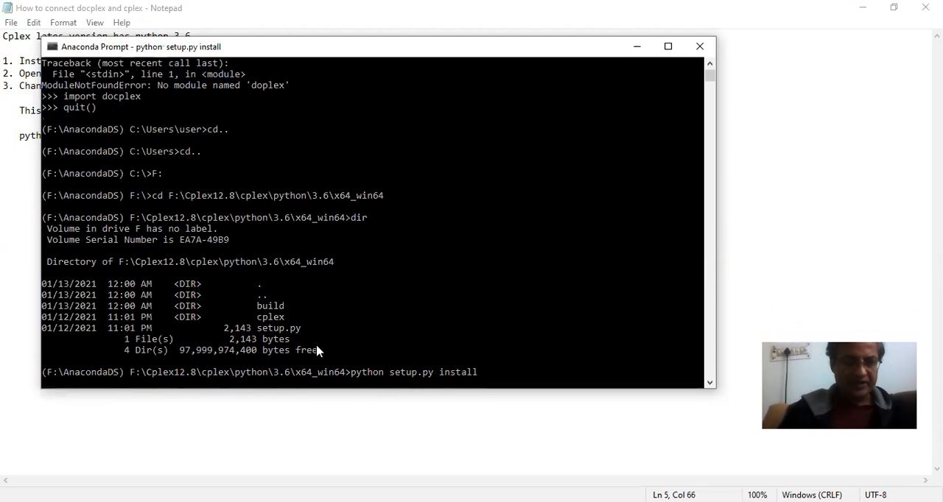
{"action": "key", "text": "enter"}
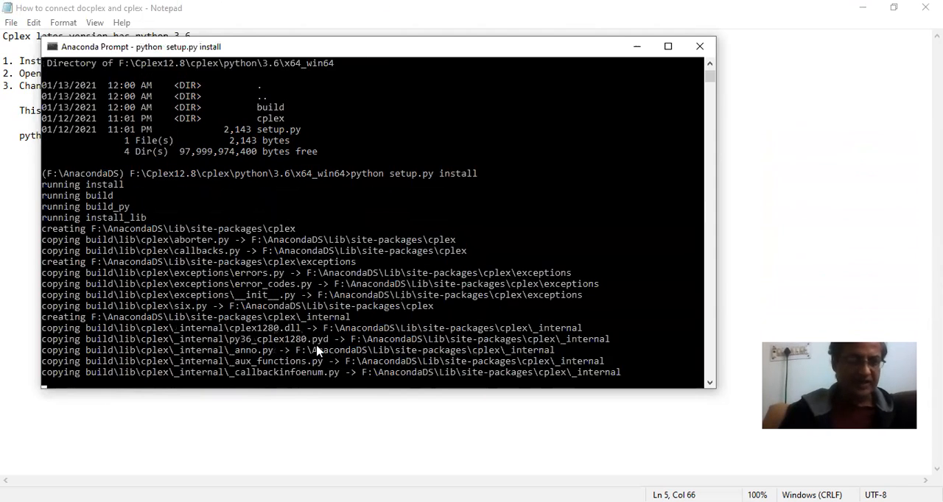
{"action": "scroll", "scroll_direction": "down", "scroll_amount": 3}
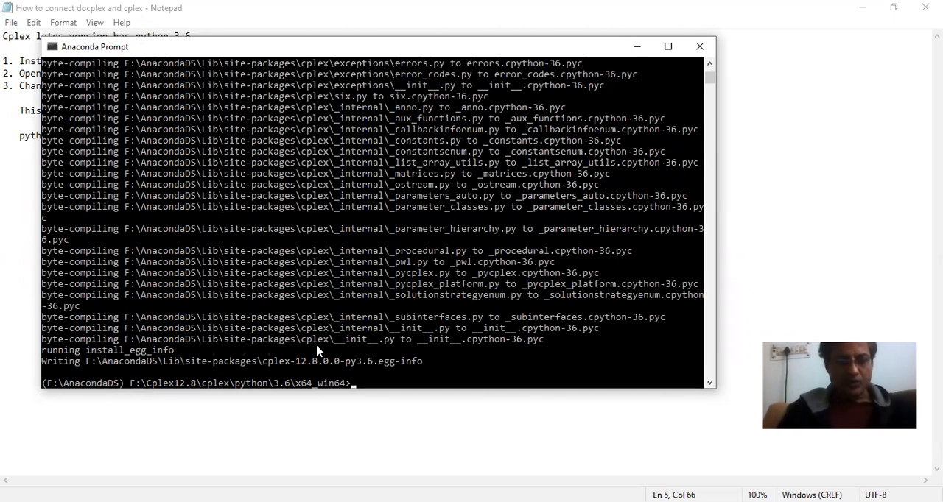
{"action": "type", "text": "a"}
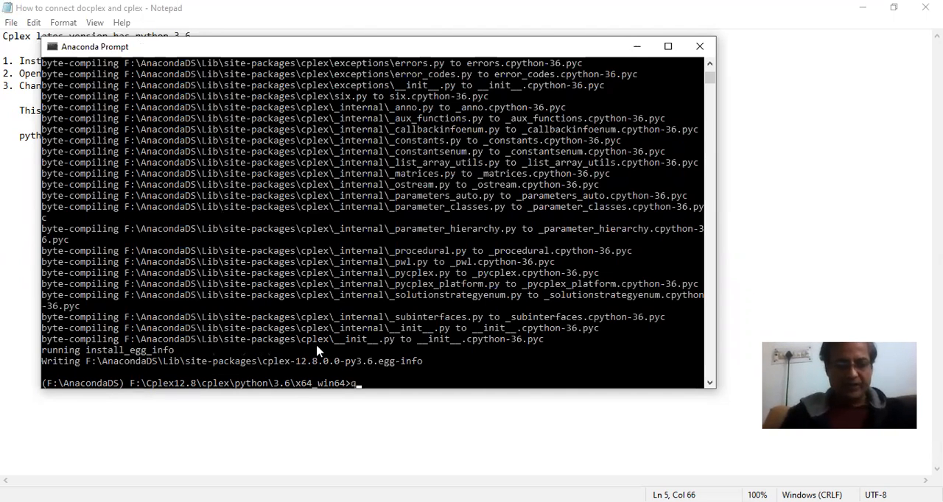
Type quit() at the shell prompt, which reports it is not a recognized command
{"action": "type", "text": "uit()"}
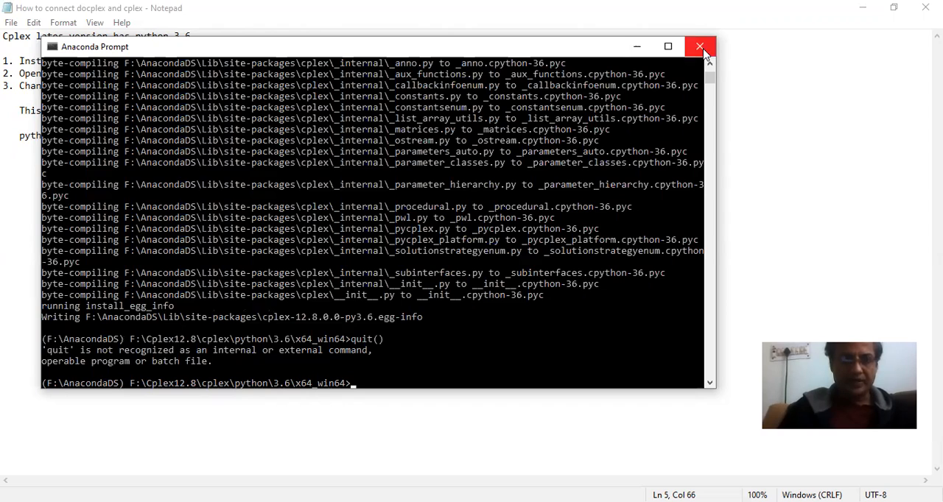
{"action": "mouse_move", "coordinate": [460, 366]}
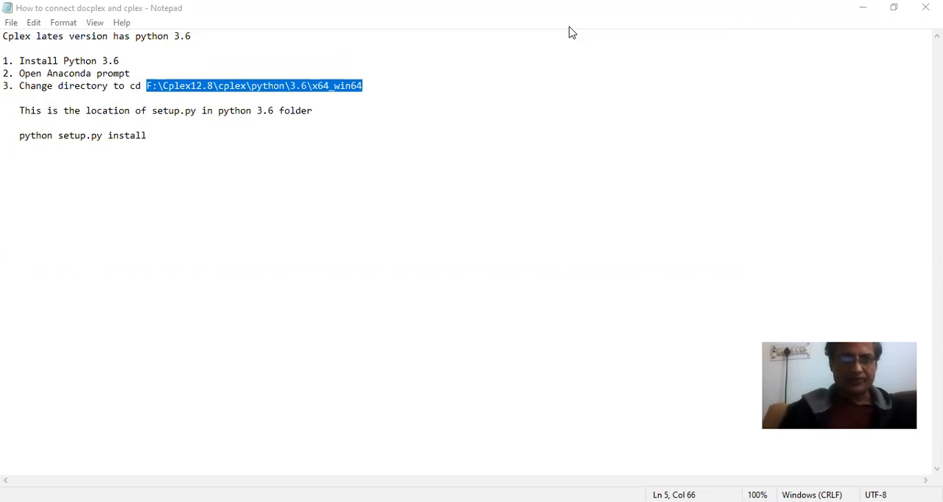
{"action": "mouse_move", "coordinate": [534, 39]}
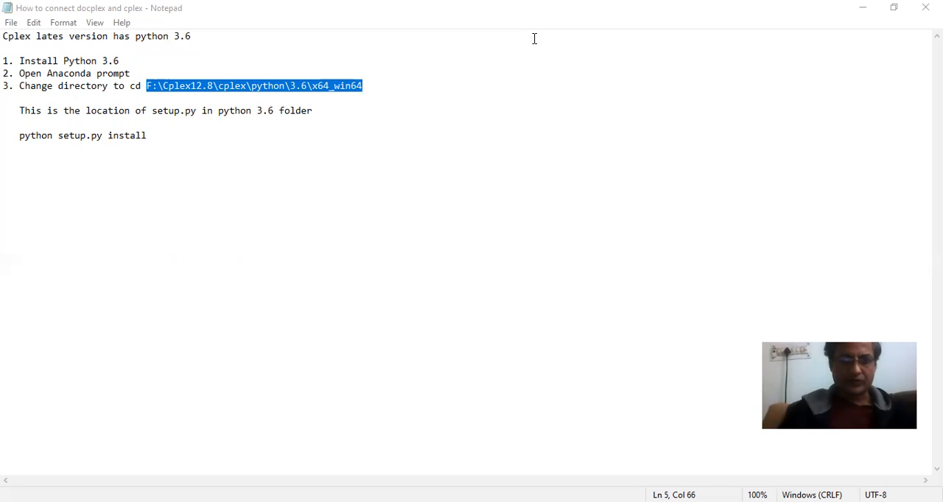
{"action": "mouse_move", "coordinate": [808, 90]}
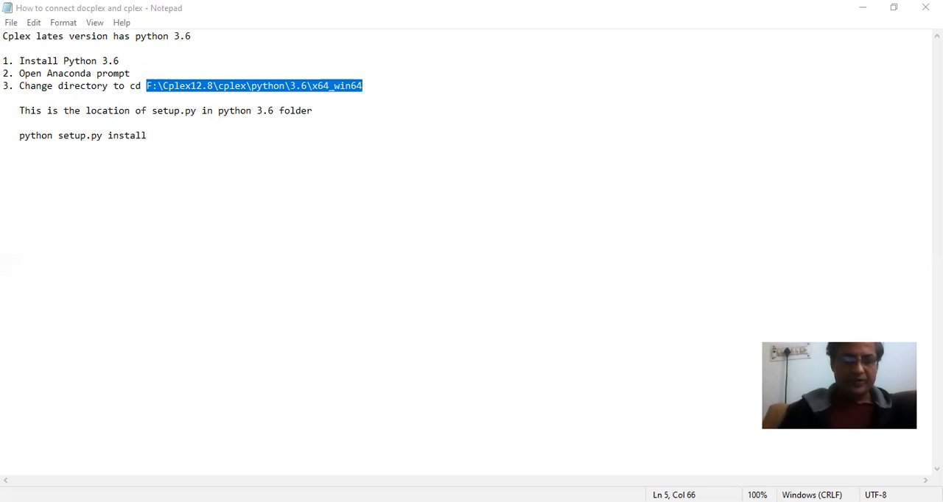
{"action": "mouse_move", "coordinate": [678, 37]}
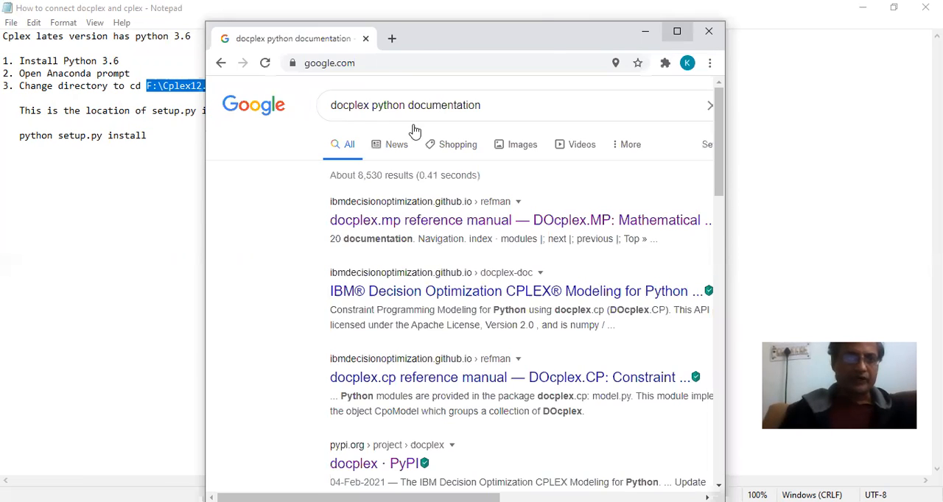
Maximize Chrome and open the 'docplex.mp reference manual — DOcplex.MP' result
{"action": "left_click", "coordinate": [676, 31]}
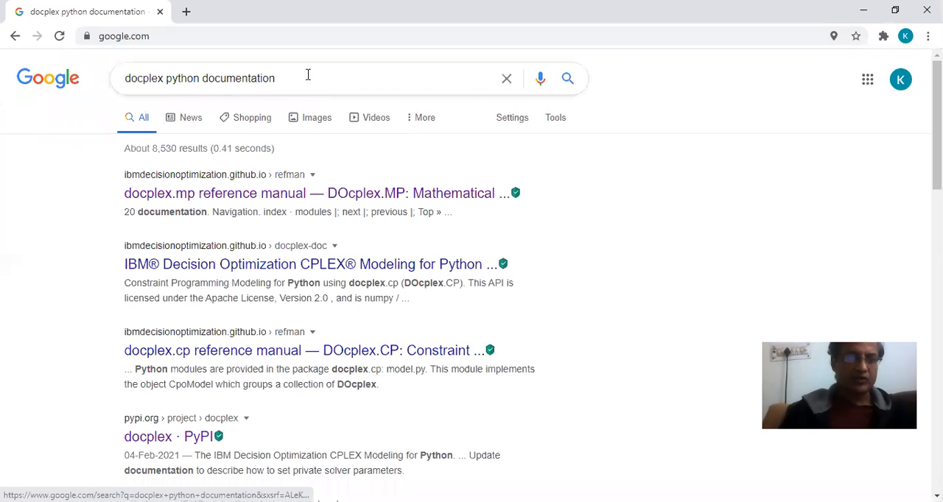
{"action": "mouse_move", "coordinate": [352, 210]}
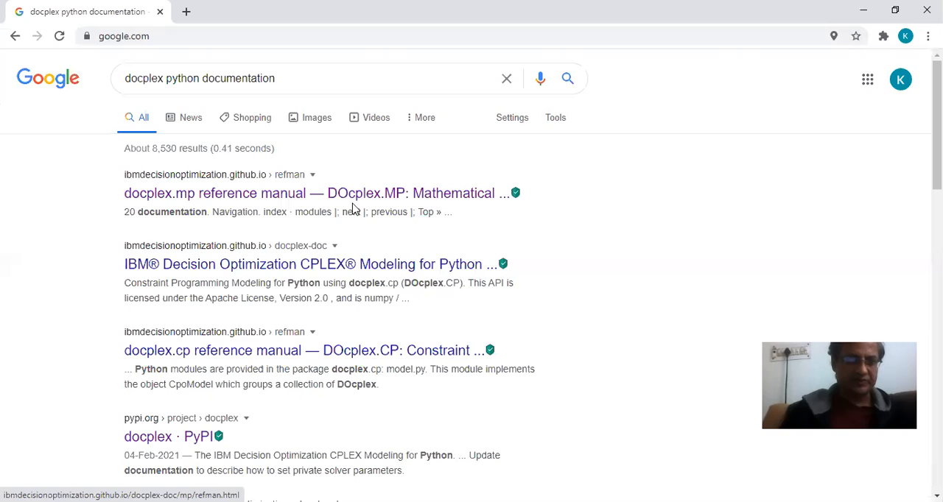
{"action": "mouse_move", "coordinate": [343, 193]}
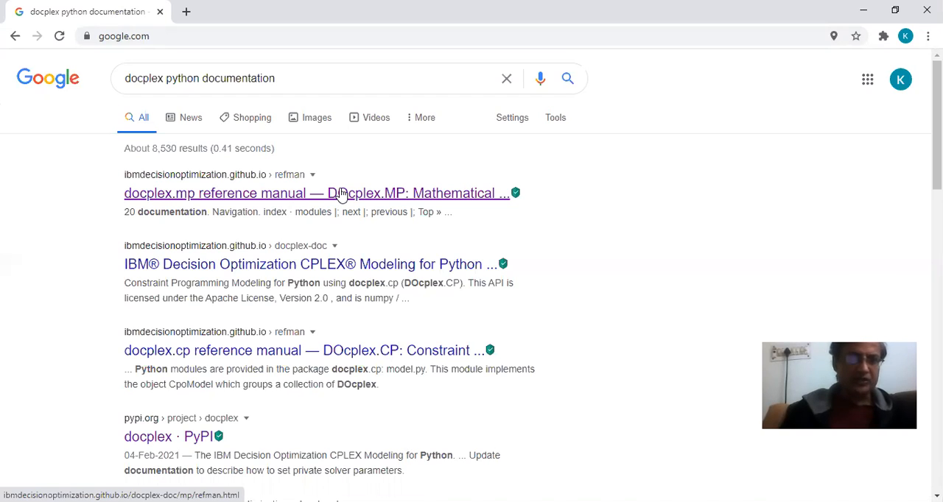
{"action": "left_click", "coordinate": [318, 193]}
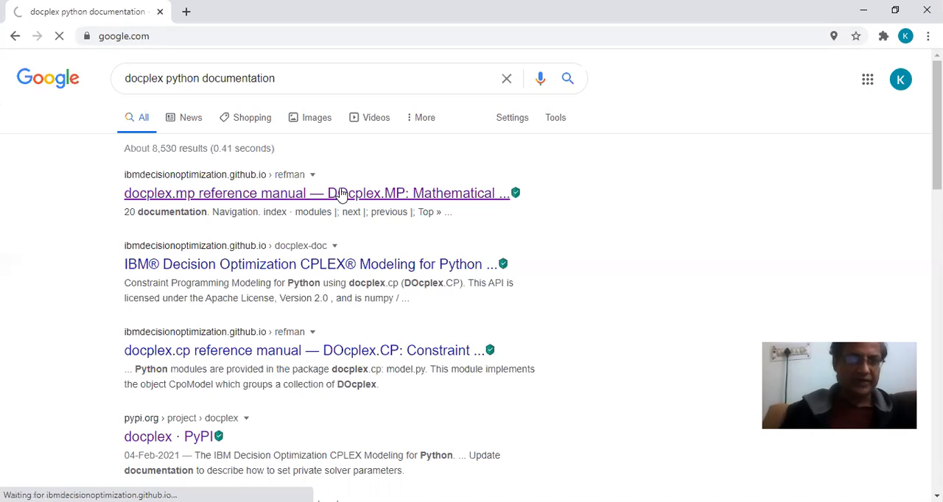
{"action": "left_click", "coordinate": [318, 193]}
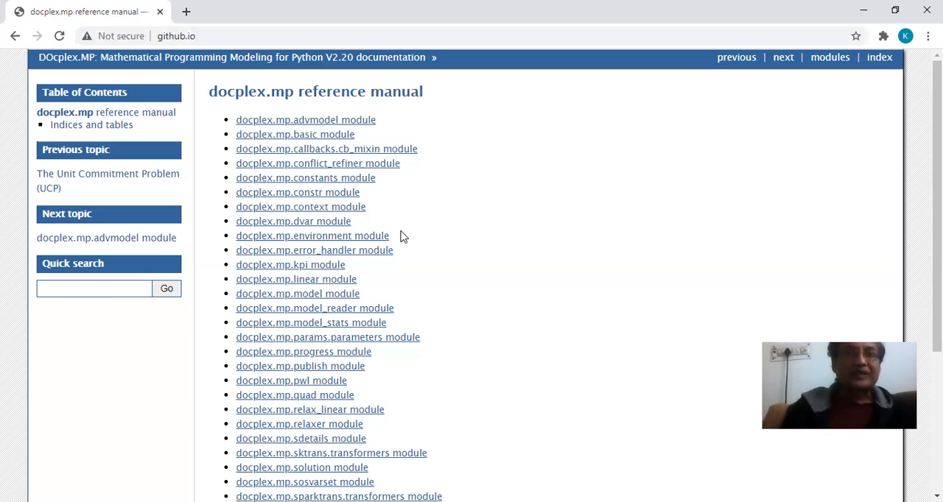
{"action": "mouse_move", "coordinate": [754, 181]}
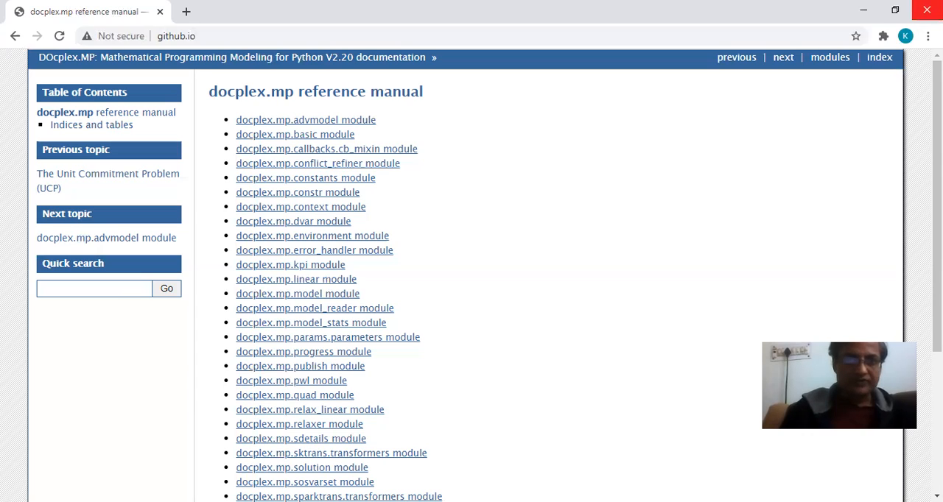
{"action": "mouse_move", "coordinate": [647, 308]}
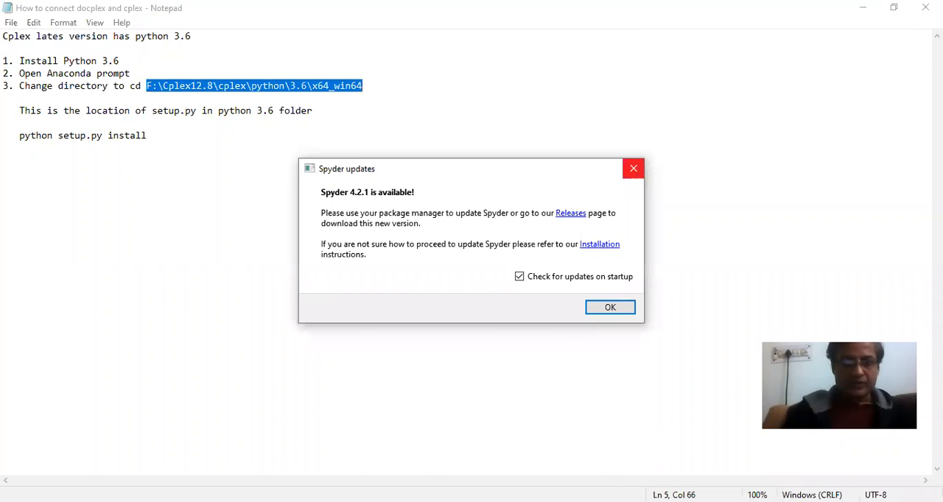
Dismiss the 'Spyder 4.2.1 is available' update notice with OK
{"action": "left_click", "coordinate": [609, 307]}
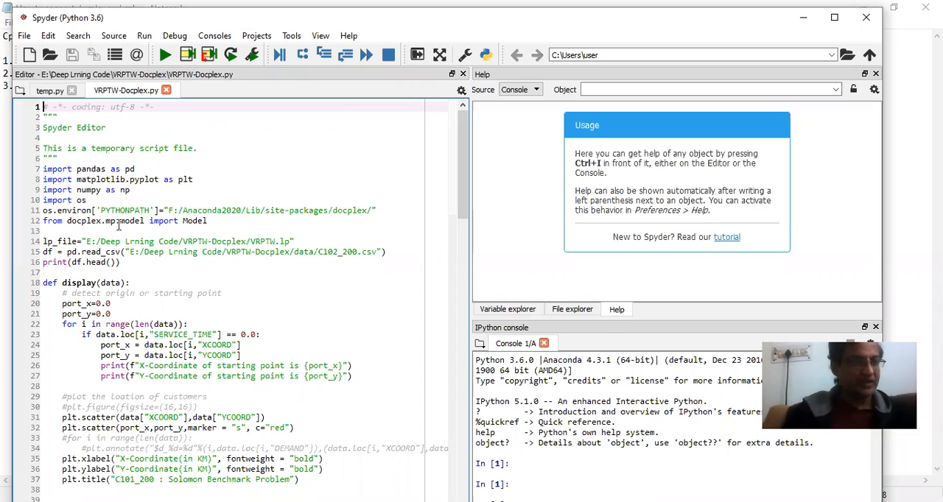
{"action": "mouse_move", "coordinate": [188, 230]}
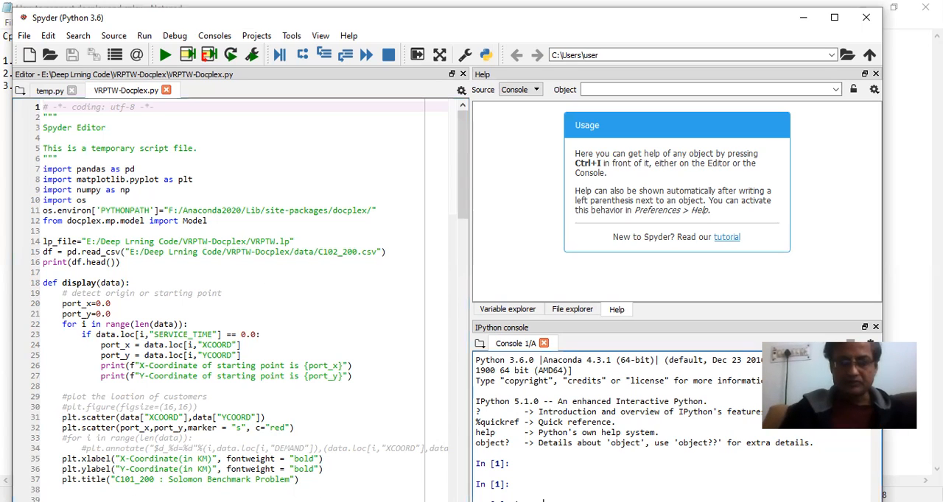
Run import docplex in the IPython console, getting a fresh In [2] prompt without error
{"action": "type", "text": "import"}
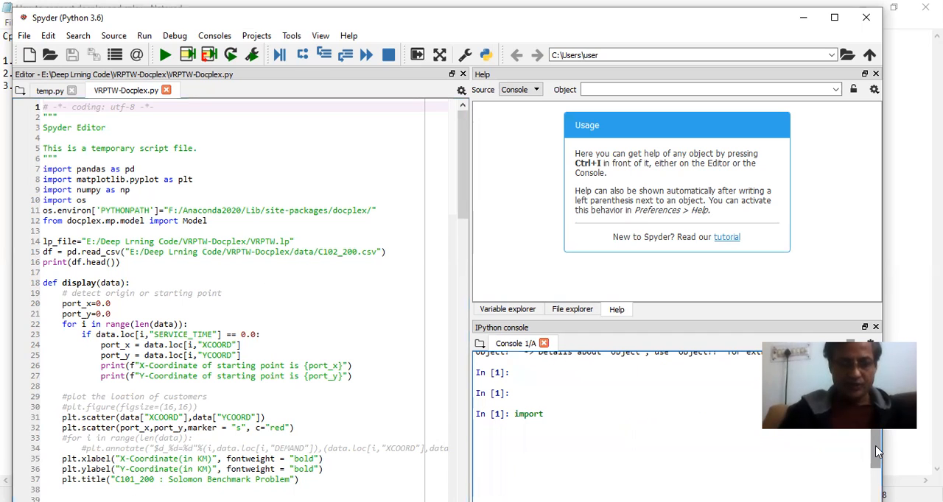
{"action": "type", "text": "docplex"}
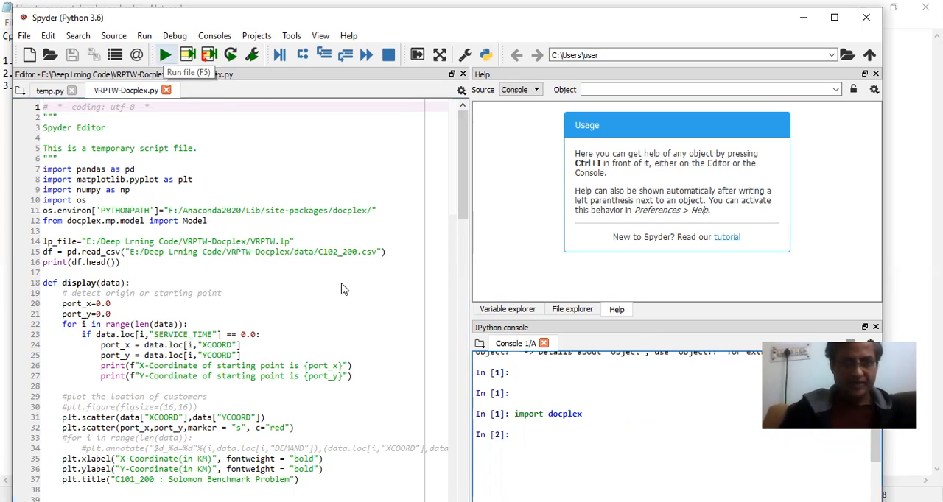
Run VRPTW-Docplex.py in the current IPython console, accepting the default run settings
{"action": "left_click", "coordinate": [165, 53]}
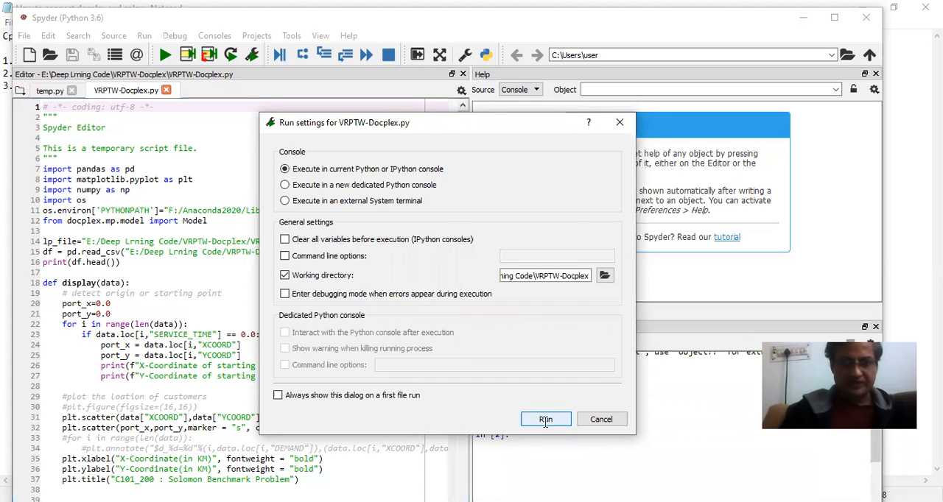
{"action": "left_click", "coordinate": [546, 420]}
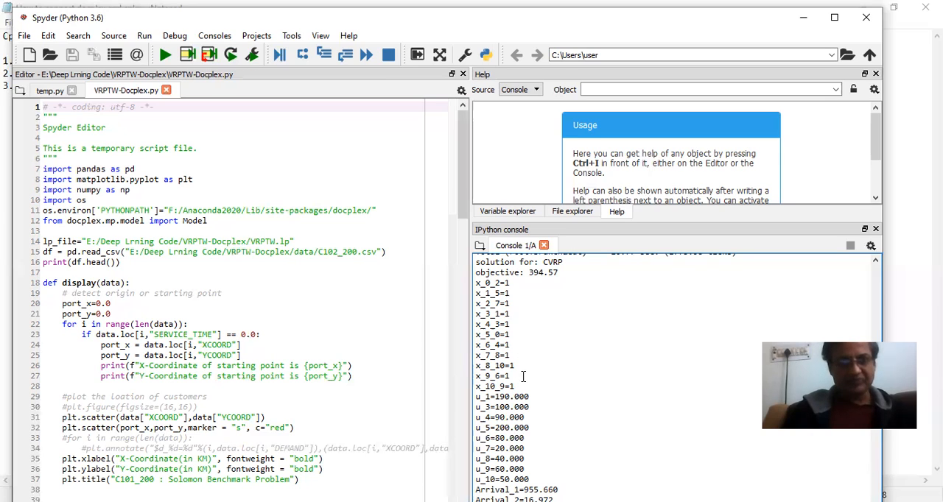
{"action": "mouse_move", "coordinate": [543, 394]}
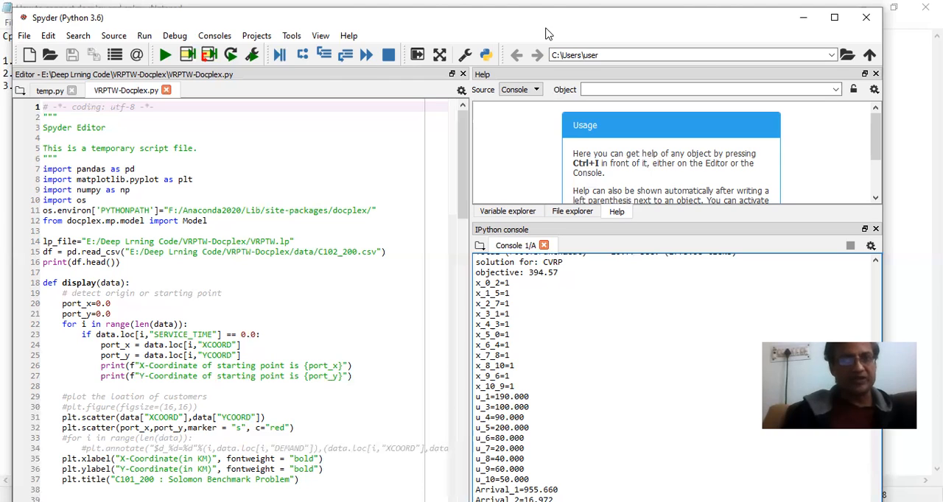
{"action": "mouse_move", "coordinate": [414, 157]}
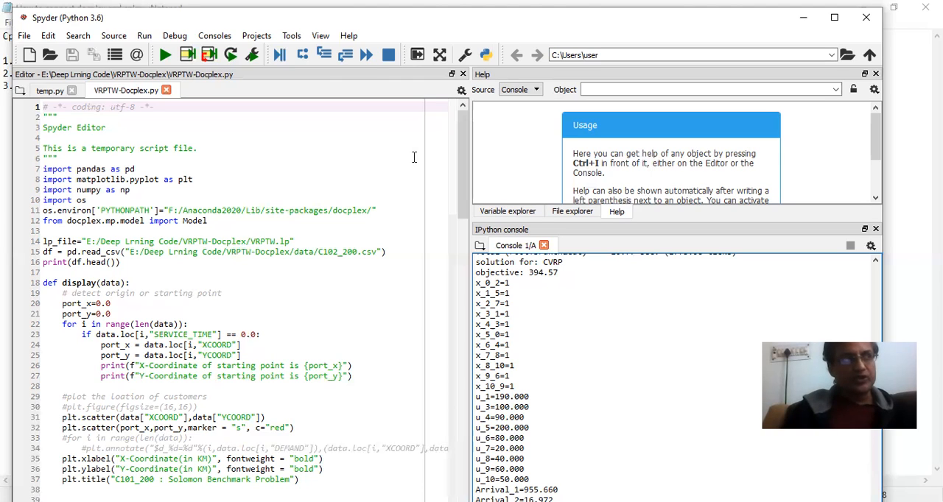